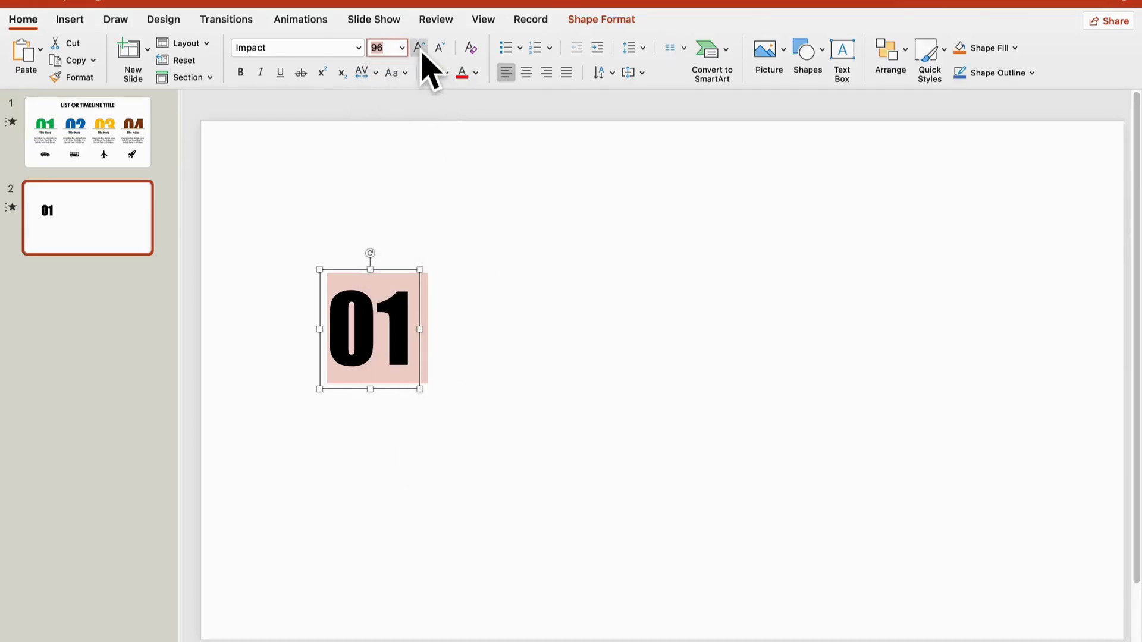
- Raise the 01 text box's font size to 138 pt Impact
{"action": "left_click", "coordinate": [419, 47]}
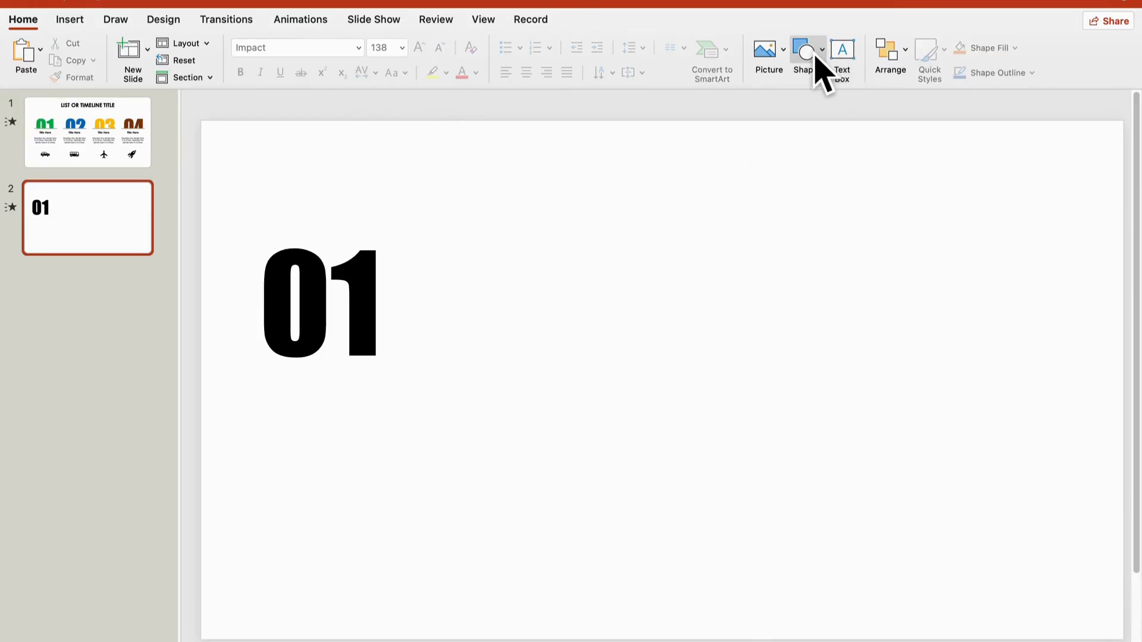
- Cover the lower half of 01 with a white-filled rectangle with no visible outline
{"action": "left_click", "coordinate": [805, 55]}
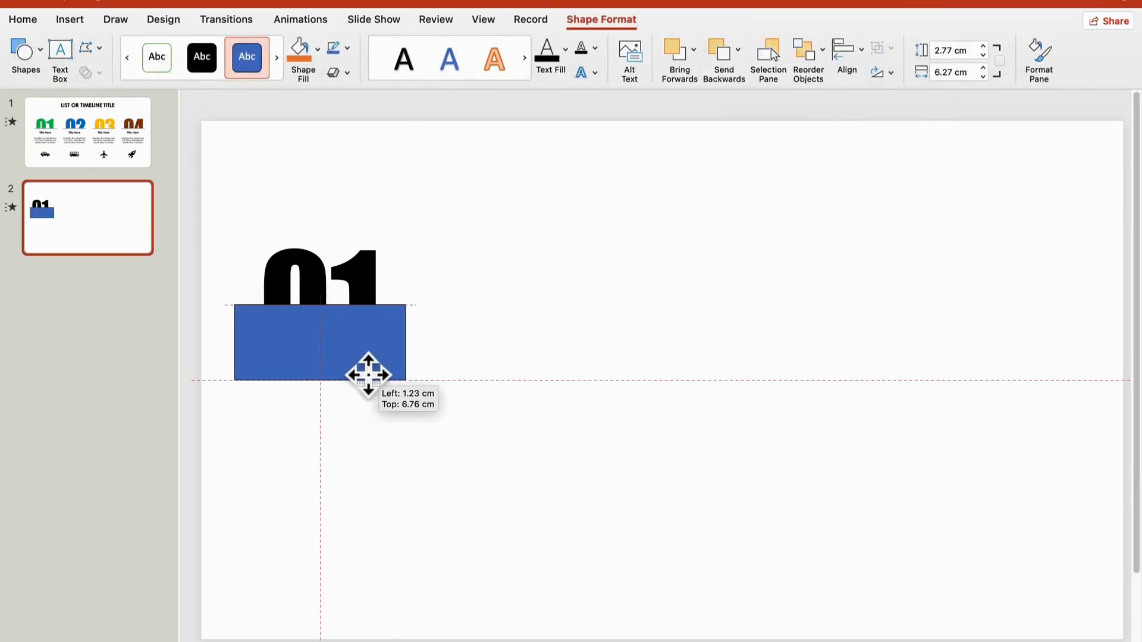
{"action": "left_click", "coordinate": [299, 49]}
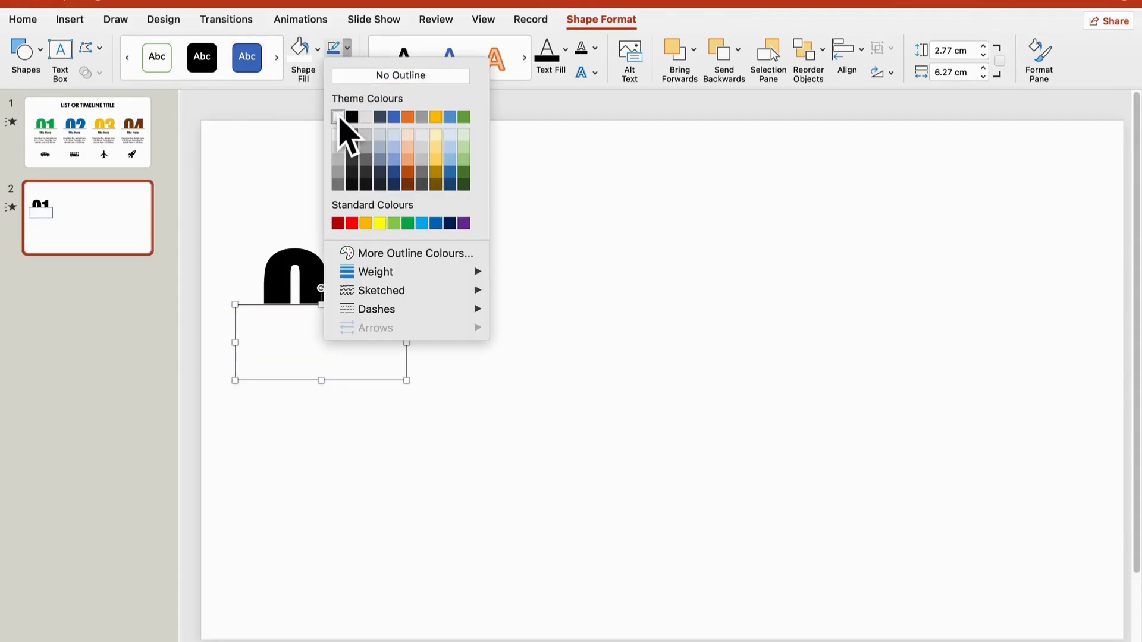
{"action": "left_click", "coordinate": [337, 116]}
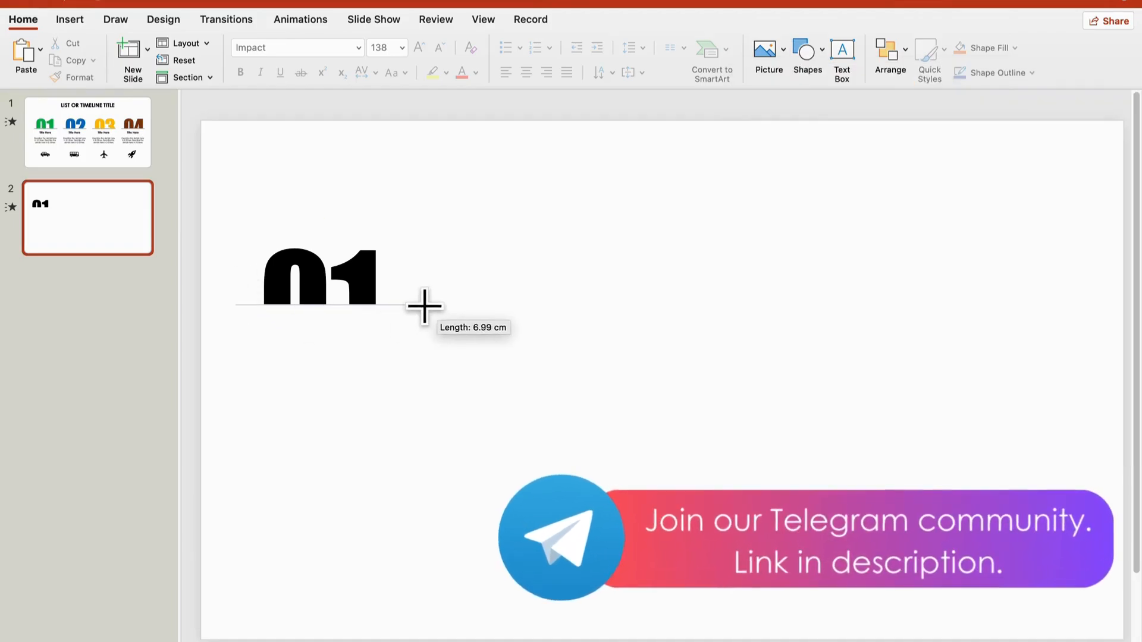
- Draw a horizontal light grey line along the cut edge under 01
{"action": "left_click_drag", "start_coordinate": [236, 304], "coordinate": [406, 305]}
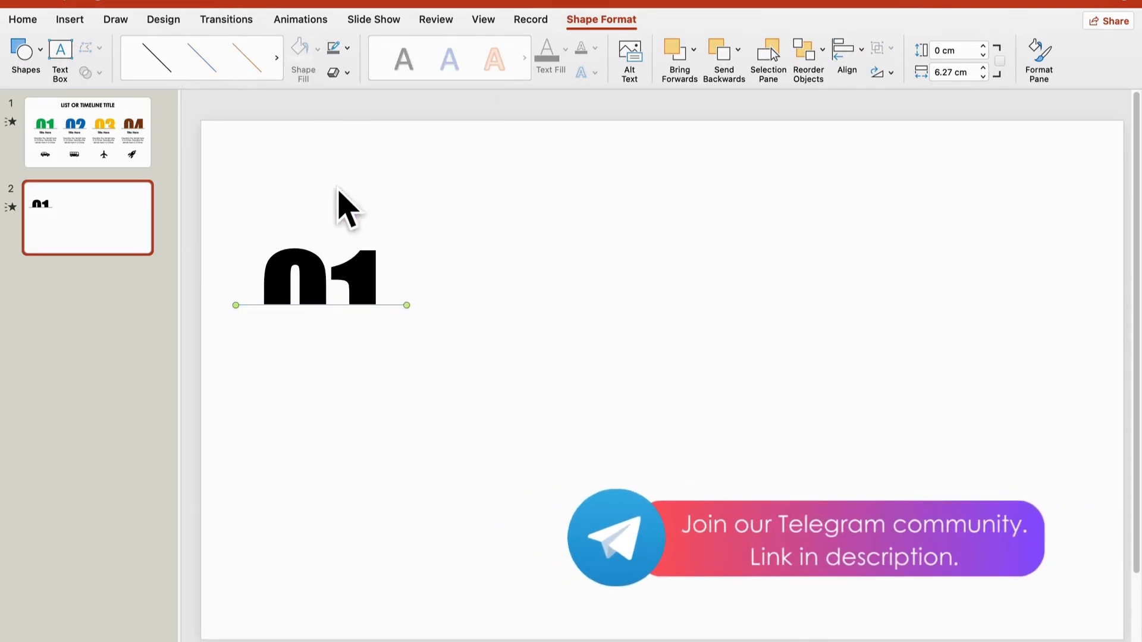
{"action": "left_click", "coordinate": [333, 72]}
{"action": "type", "text": "G"}
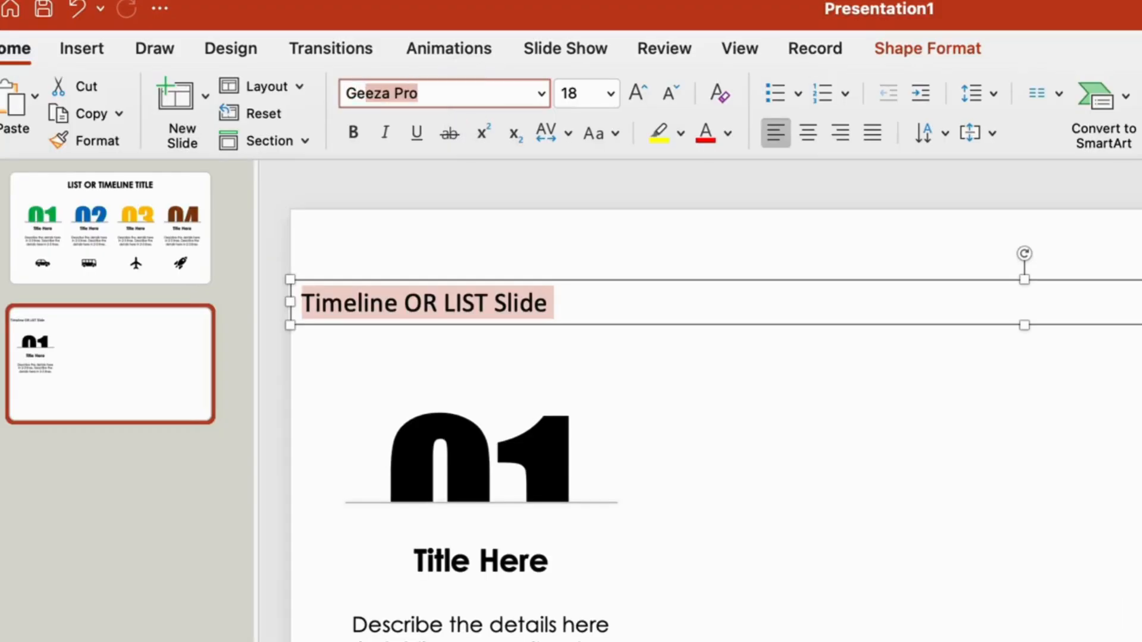
- Set the slide title's font to Century Gothic
{"action": "type", "text": "Century Gothic"}
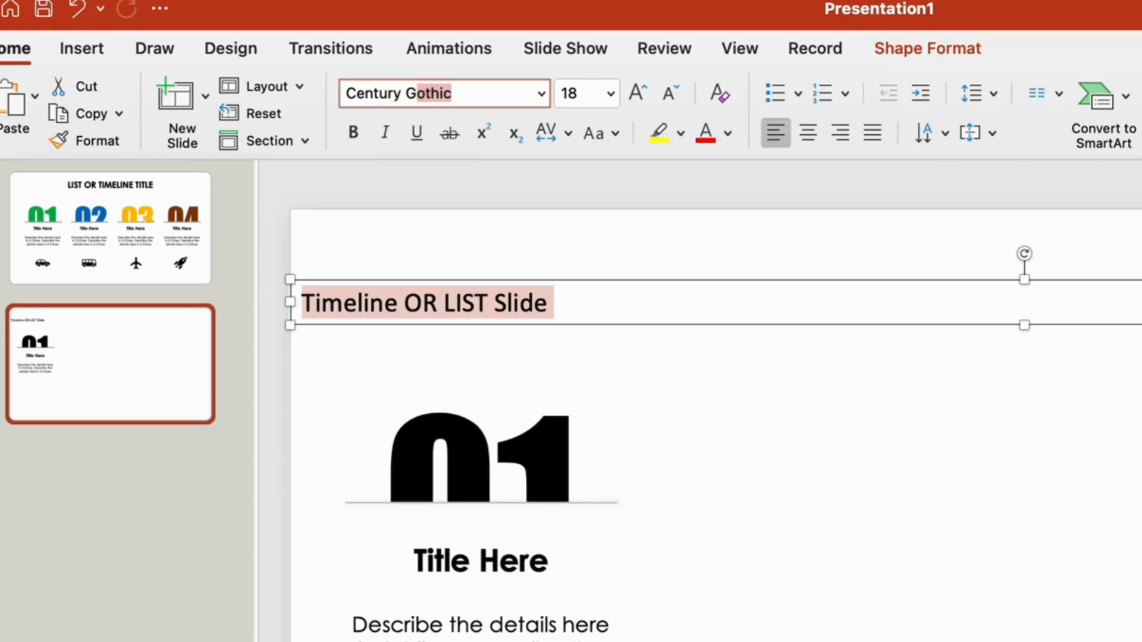
{"action": "left_click", "coordinate": [608, 94]}
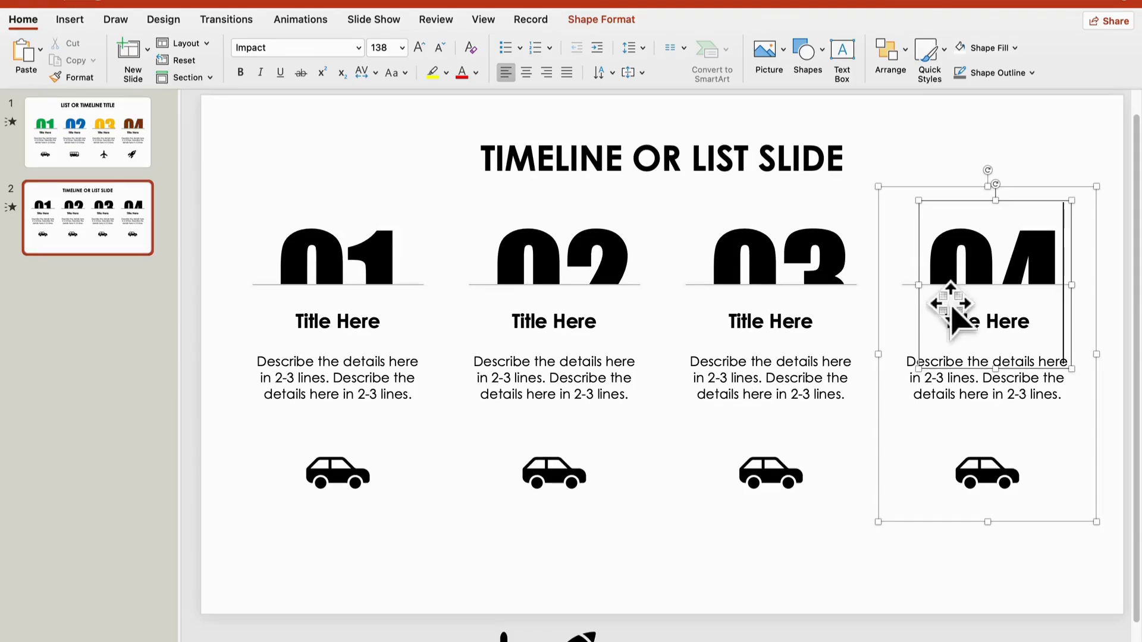
- Colour the 04 number dark red
{"action": "left_click", "coordinate": [477, 72]}
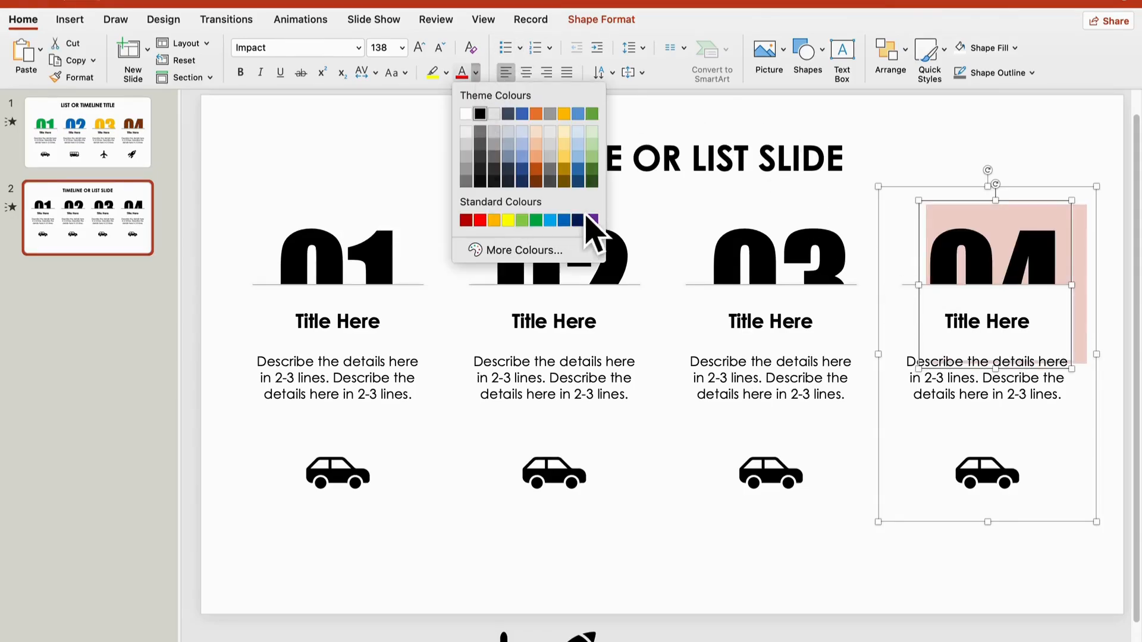
{"action": "left_click", "coordinate": [594, 220]}
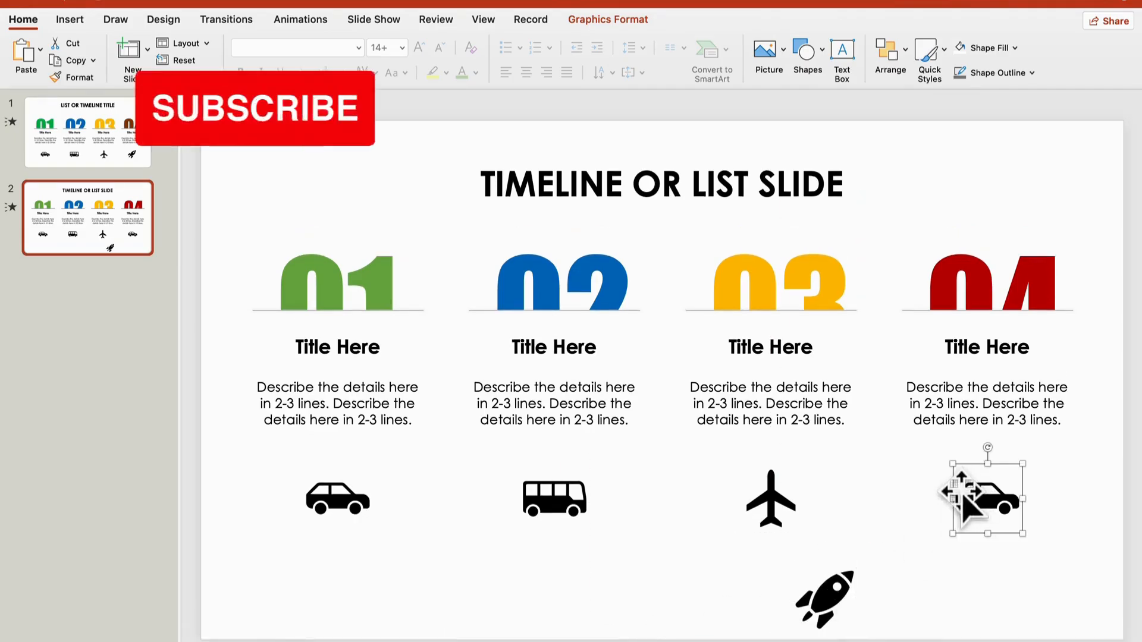
- Align the rocket icon under 04, select all column items, and show animation effects
{"action": "left_click_drag", "start_coordinate": [984, 492], "coordinate": [985, 499]}
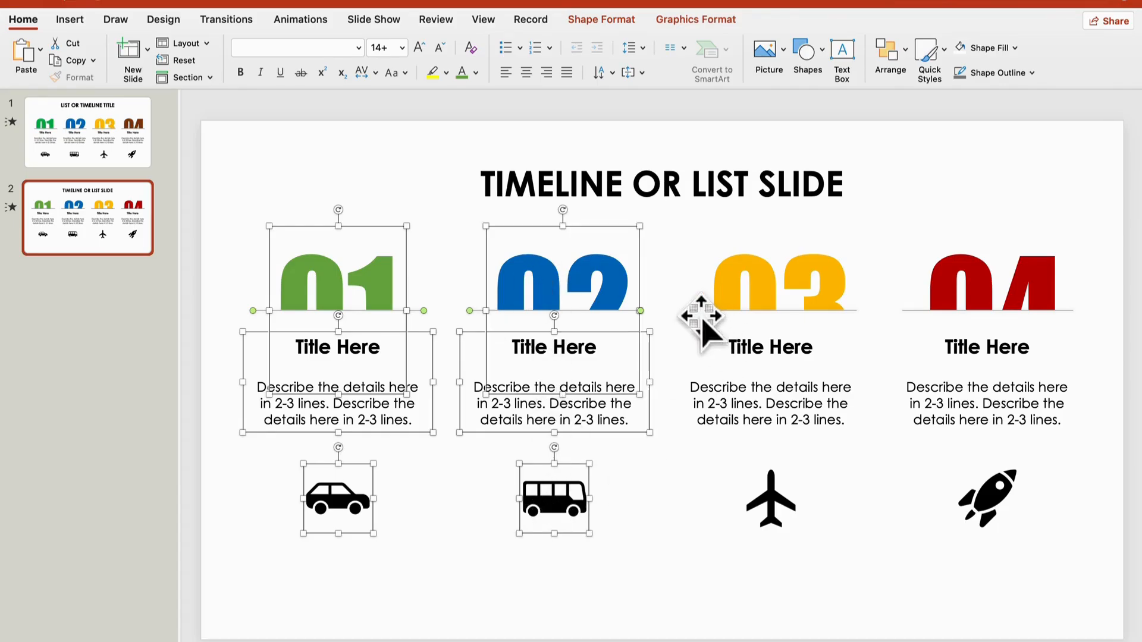
{"action": "left_click", "coordinate": [770, 348]}
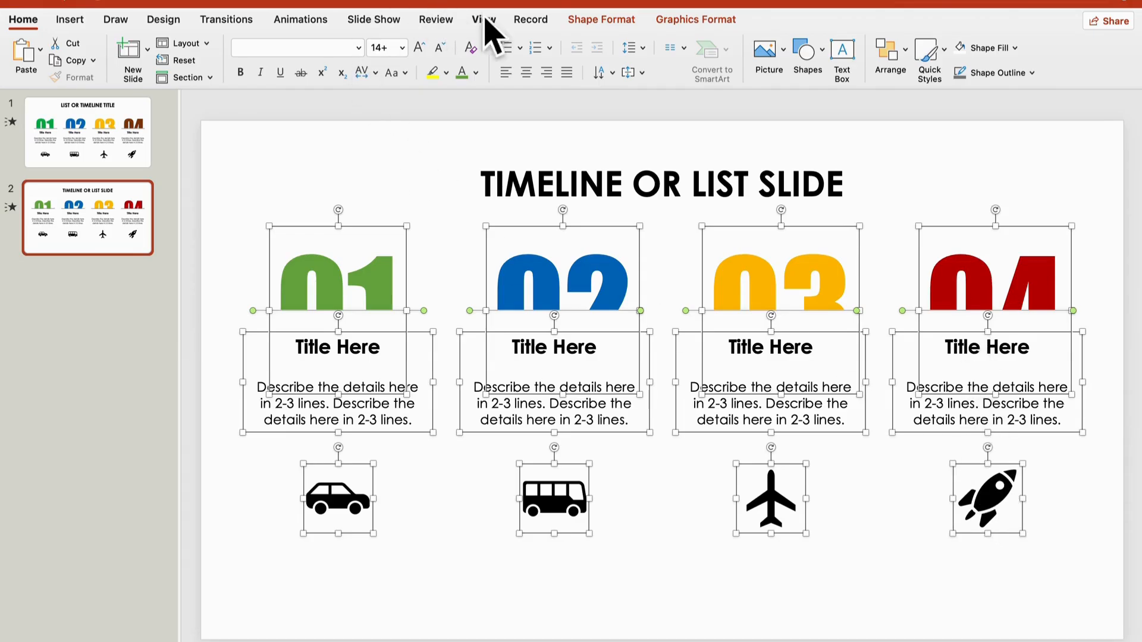
{"action": "left_click", "coordinate": [551, 106]}
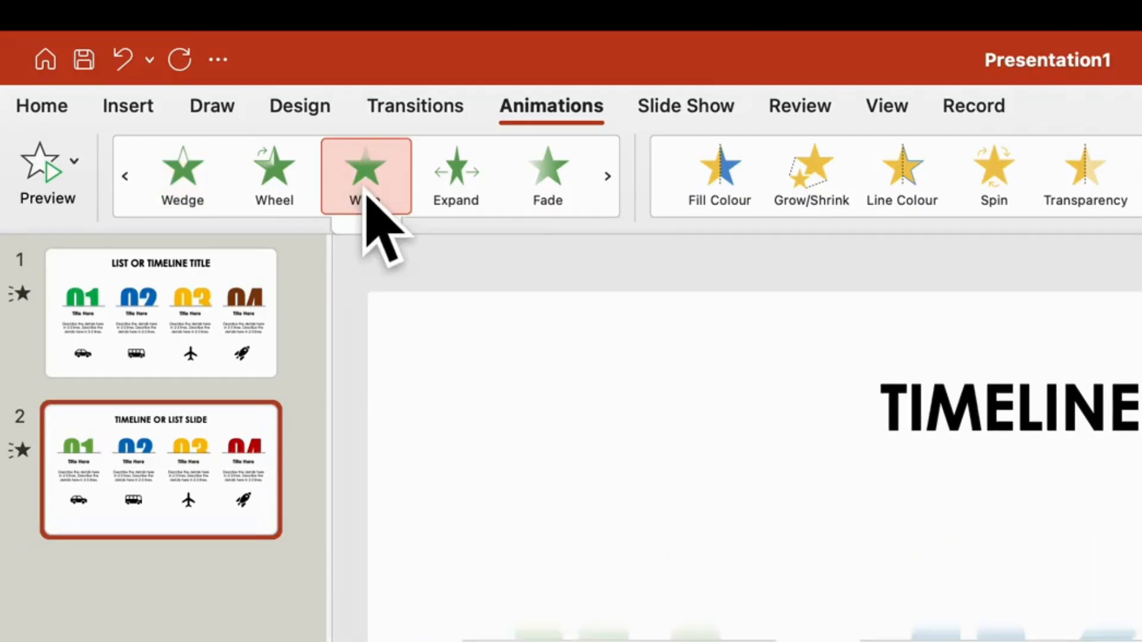
- Give all selected items a Wipe entrance starting After Previous, then preview the sequence
{"action": "left_click", "coordinate": [816, 58]}
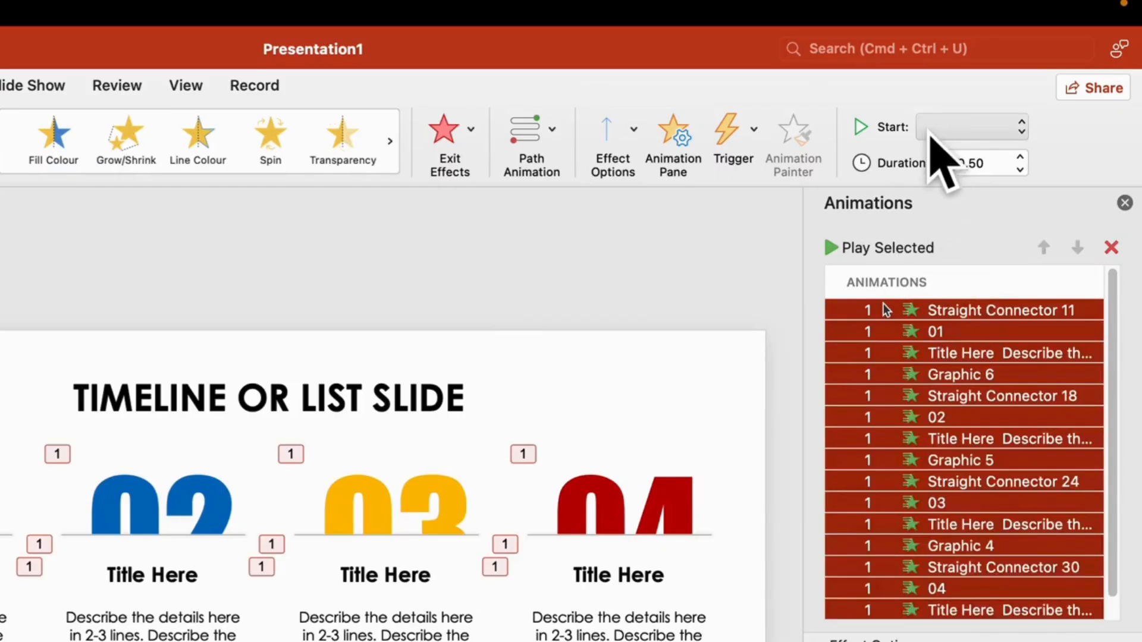
{"action": "left_click", "coordinate": [971, 126]}
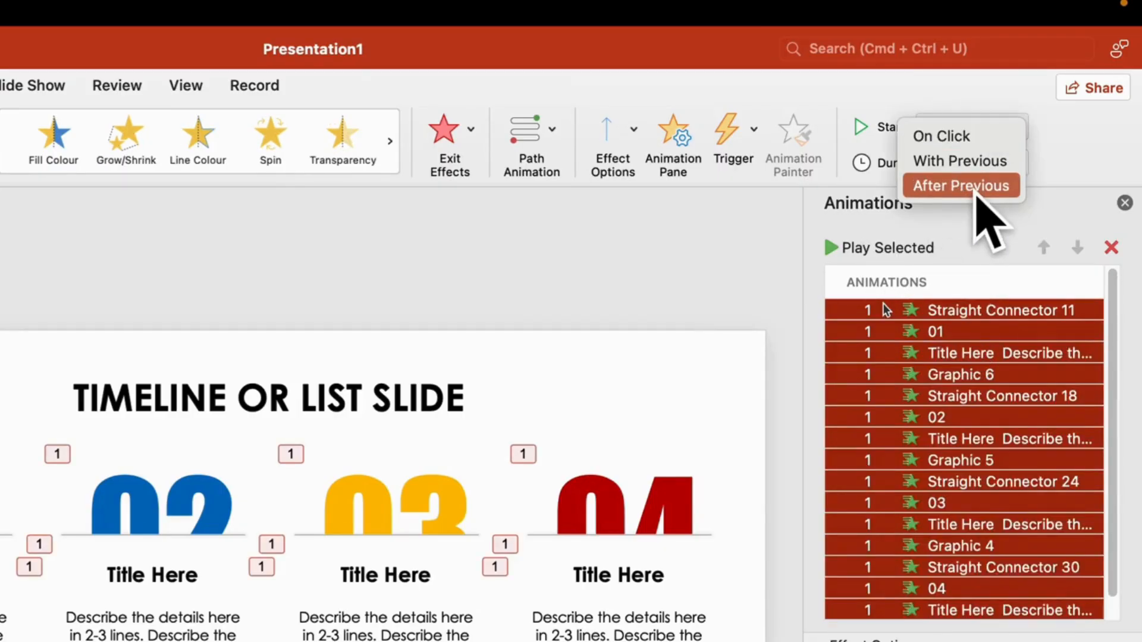
{"action": "left_click", "coordinate": [960, 185]}
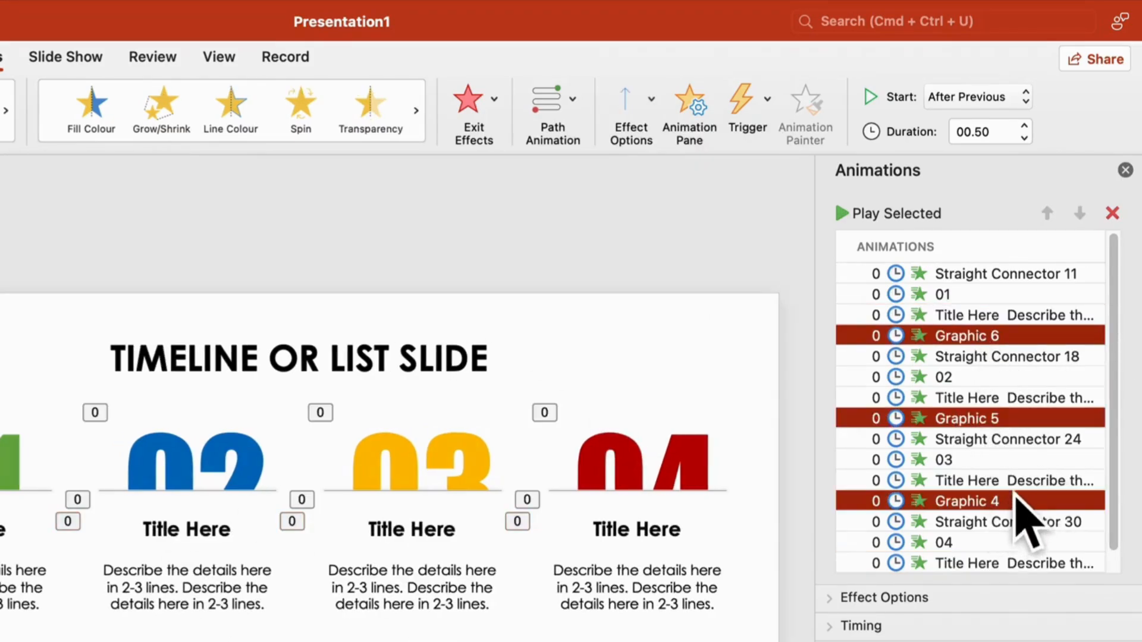
{"action": "left_click", "coordinate": [631, 97]}
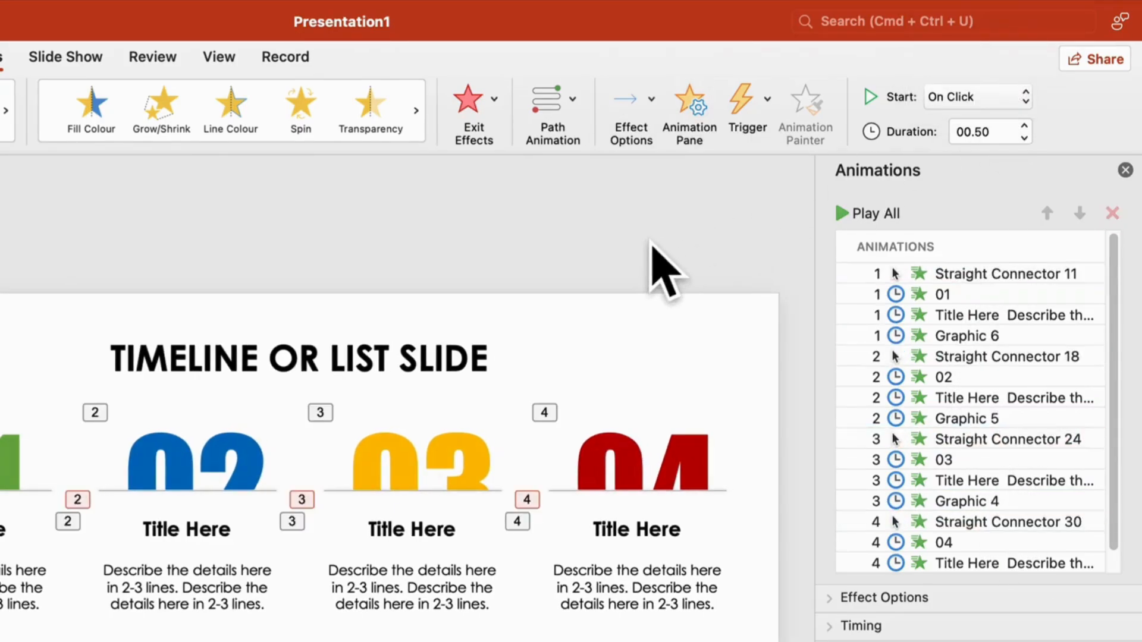
{"action": "left_click", "coordinate": [868, 213]}
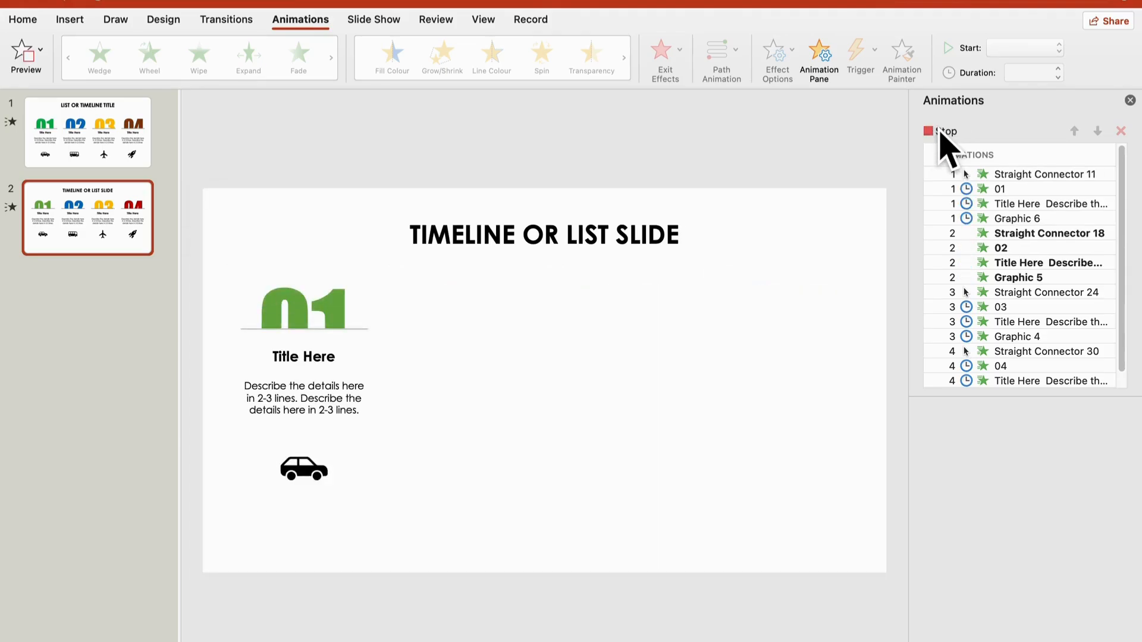